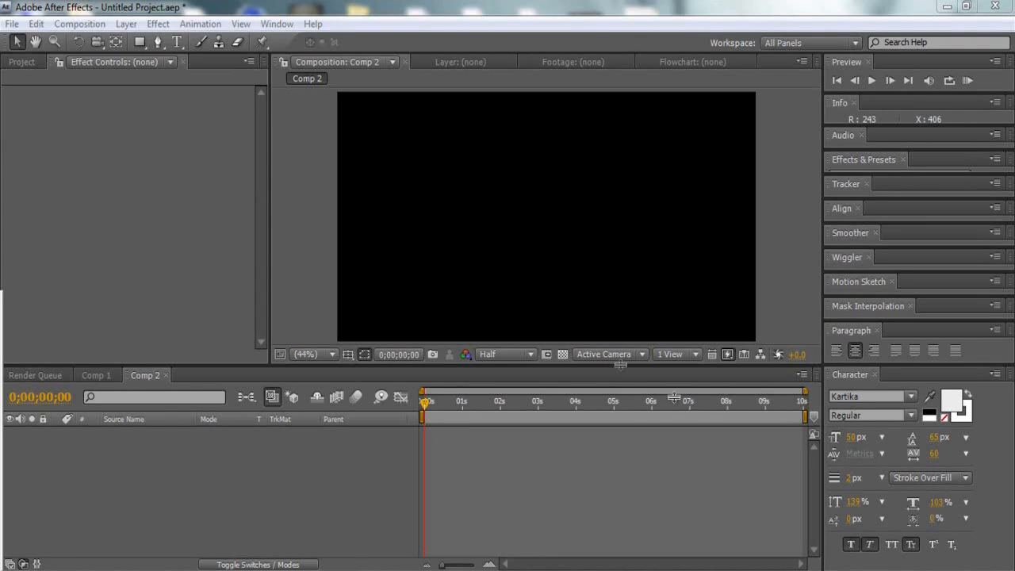
Create a text layer in Comp 2 reading 'SUBSCRIBE'
left_click(156, 24)
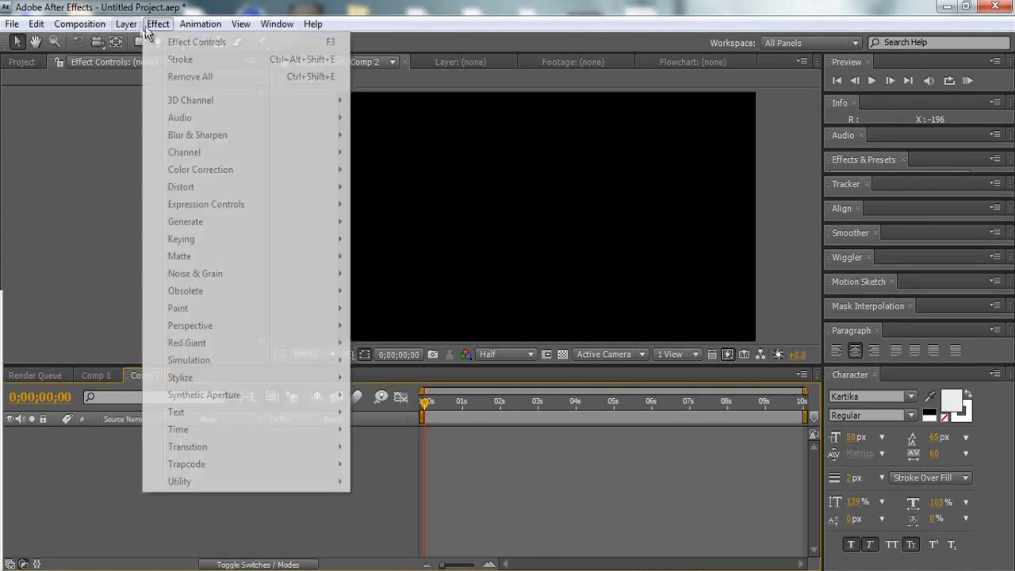
left_click(127, 24)
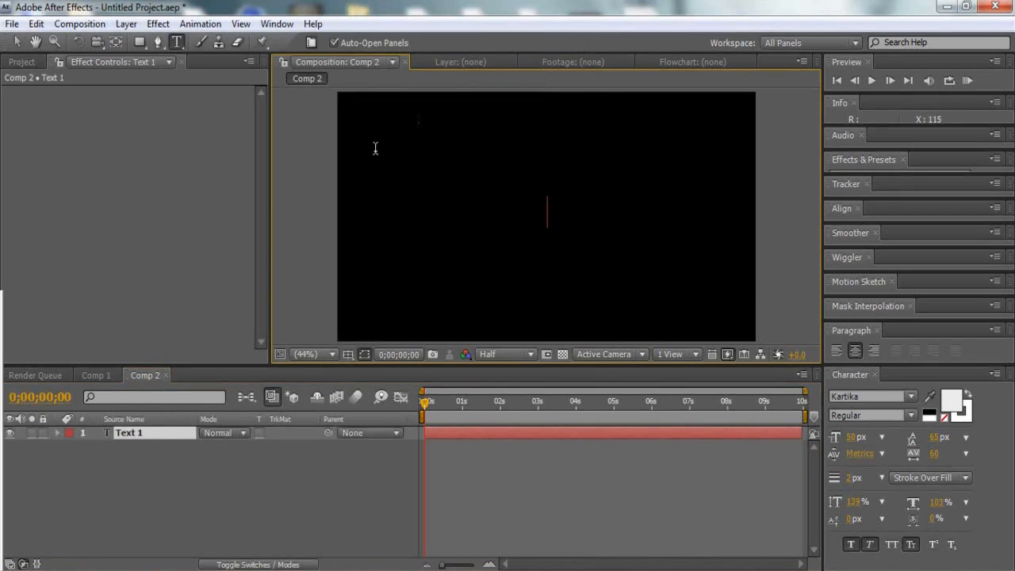
type("SUBS")
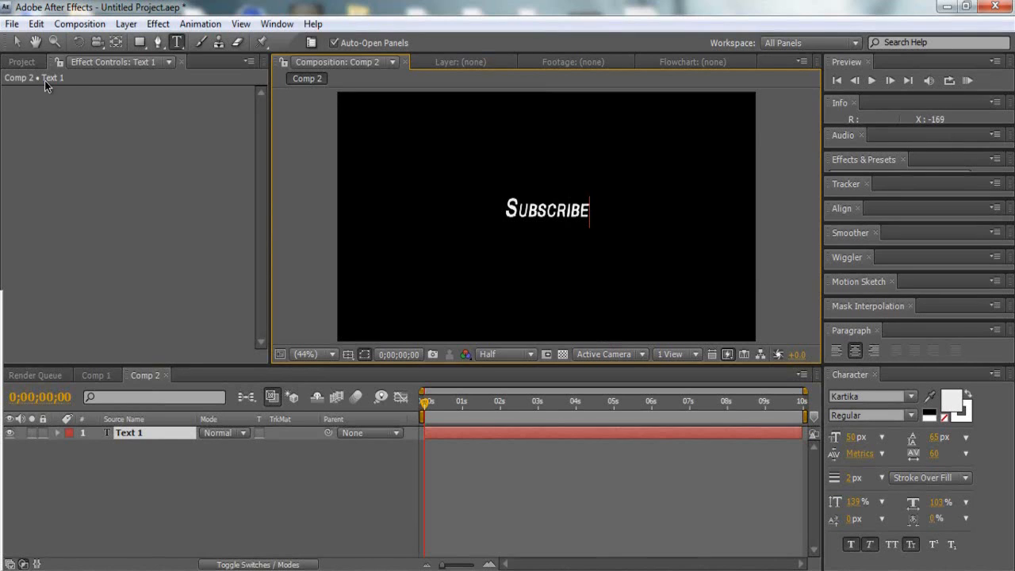
mouse_move(152, 11)
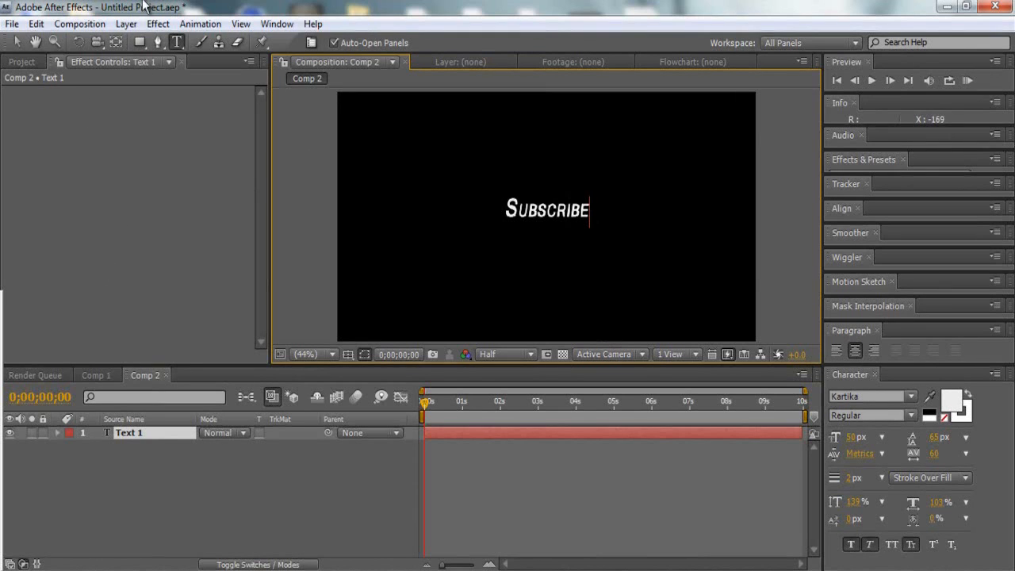
Add a pale solid layer, Pale Green Solid 2, via the Layer menu
left_click(129, 24)
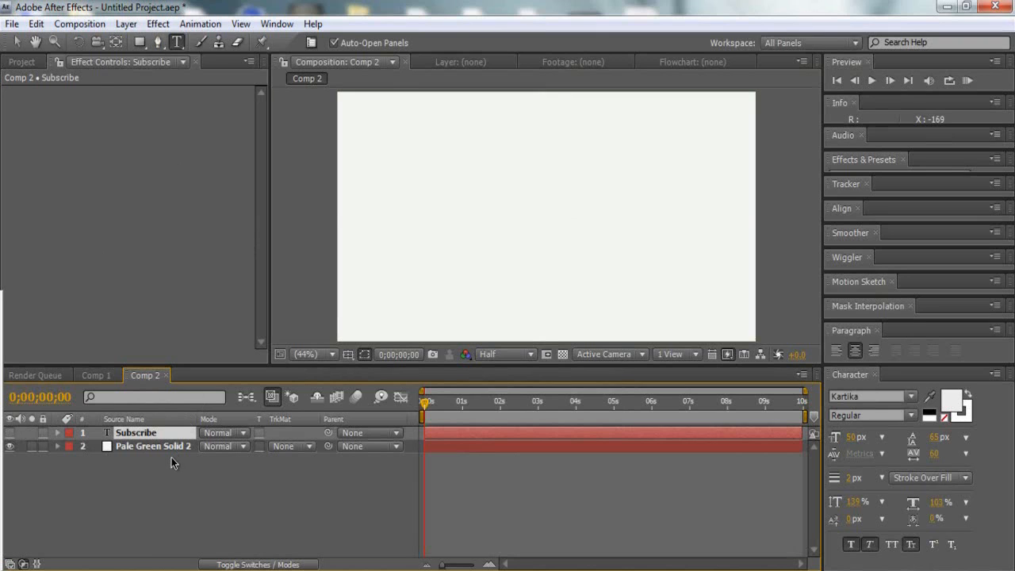
Apply Shatter with View Rendered, Custom pattern, and shatter map '1. Subscribe'
left_click(158, 24)
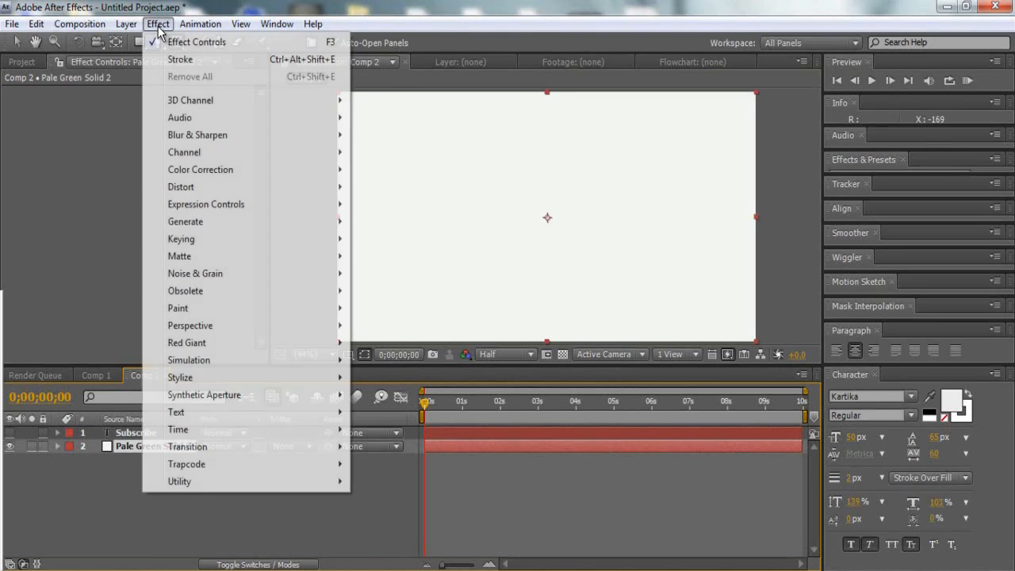
mouse_move(221, 365)
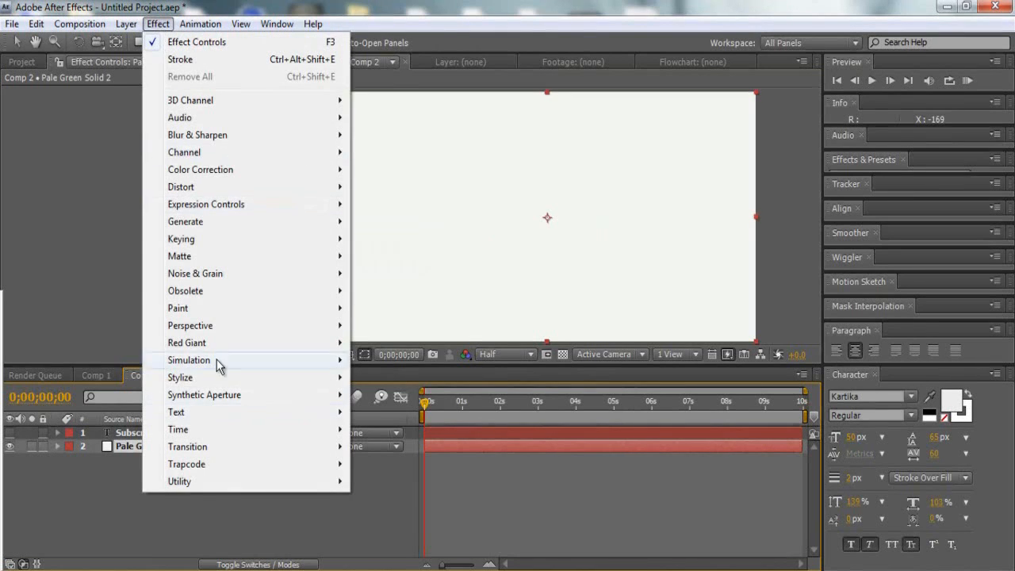
mouse_move(311, 375)
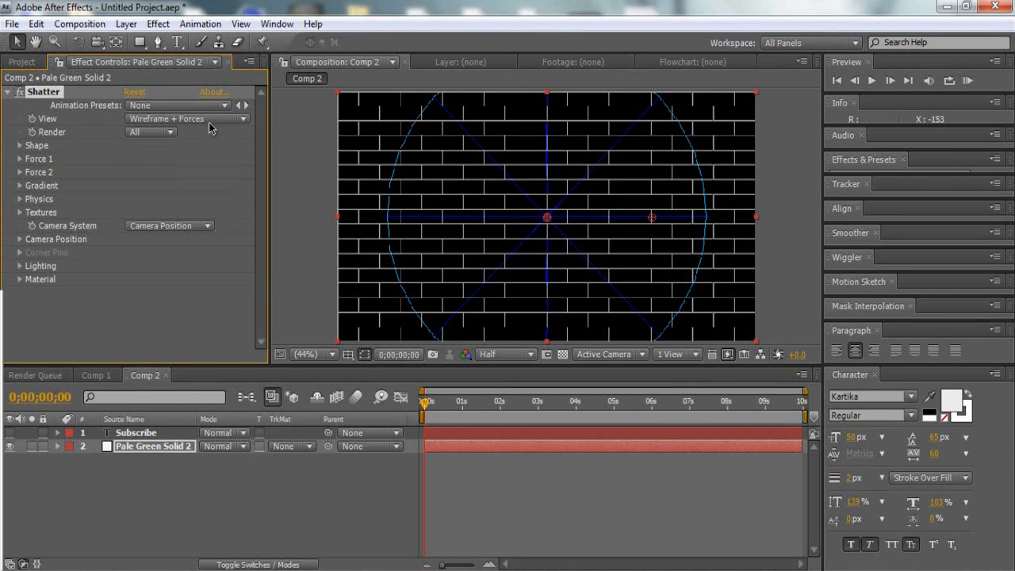
mouse_move(202, 124)
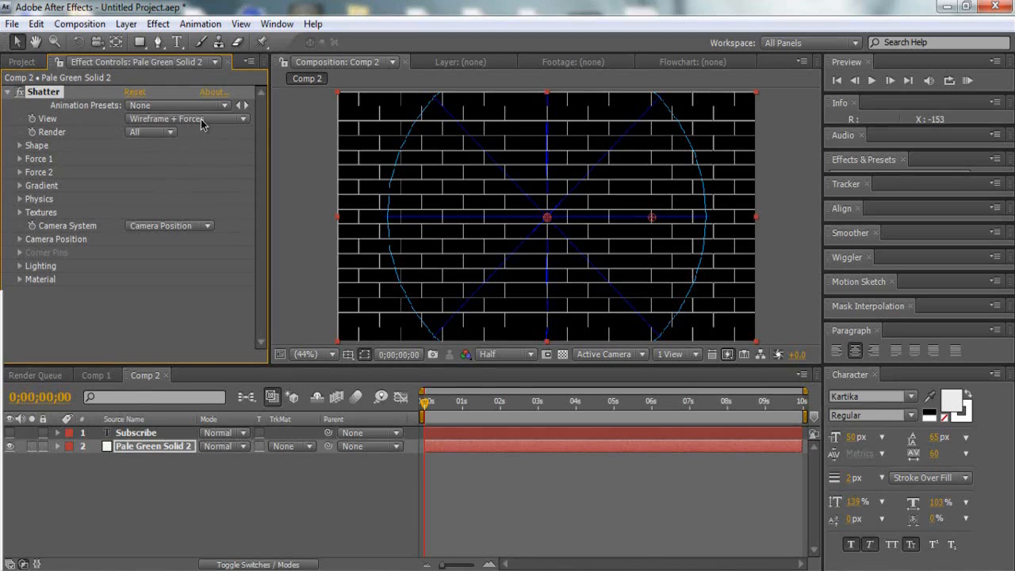
left_click(202, 118)
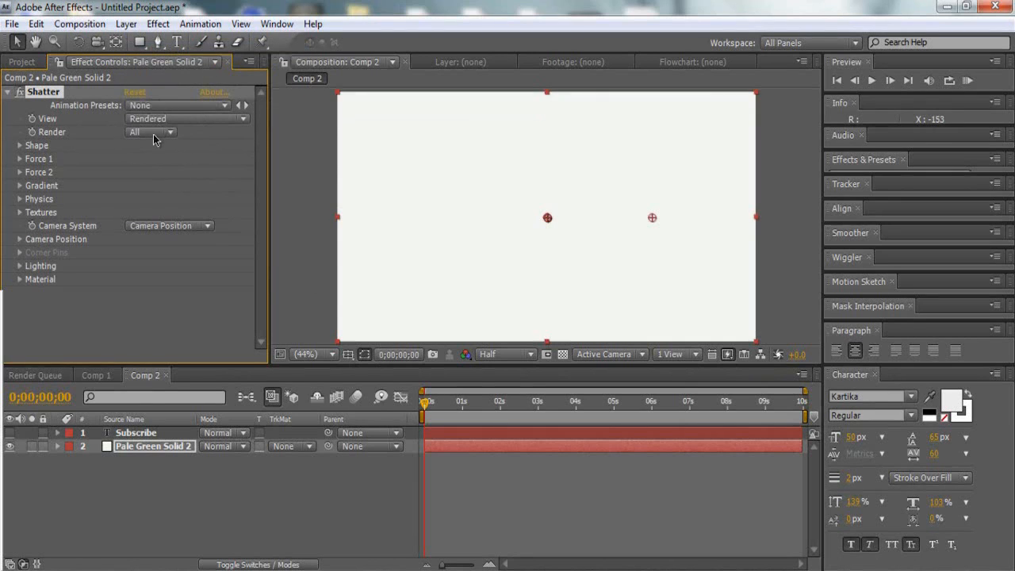
left_click(19, 145)
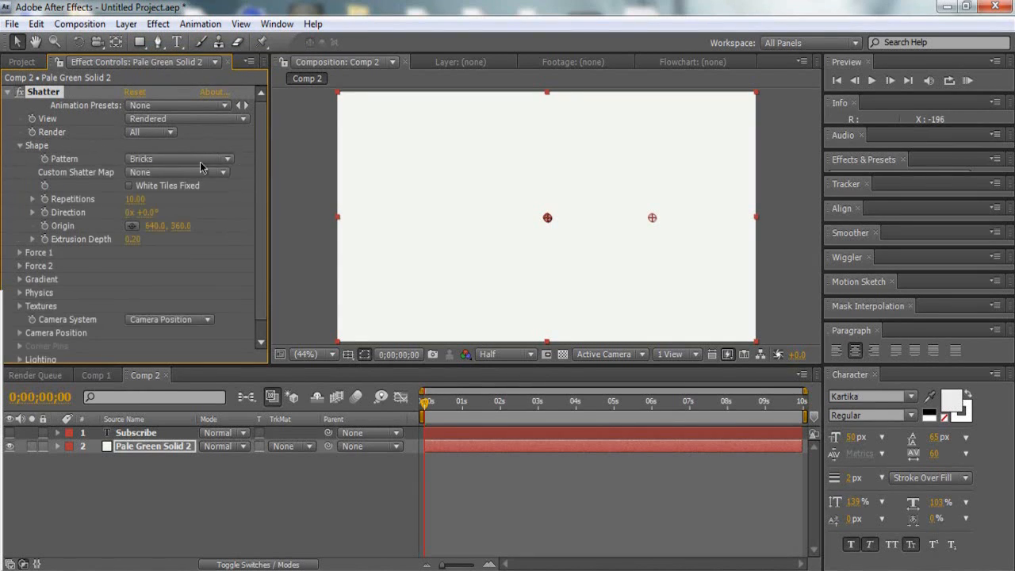
left_click(178, 159)
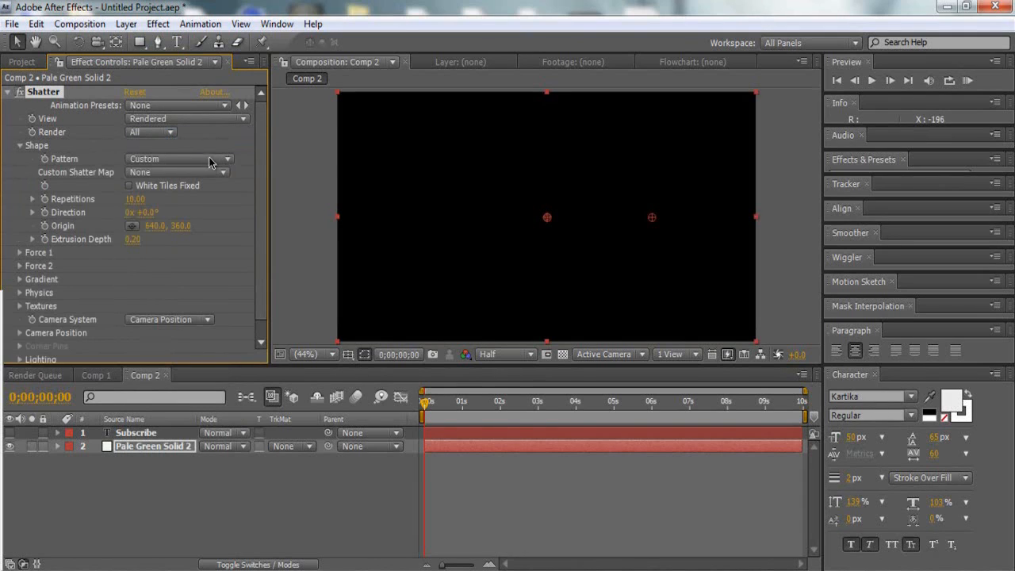
left_click(176, 172)
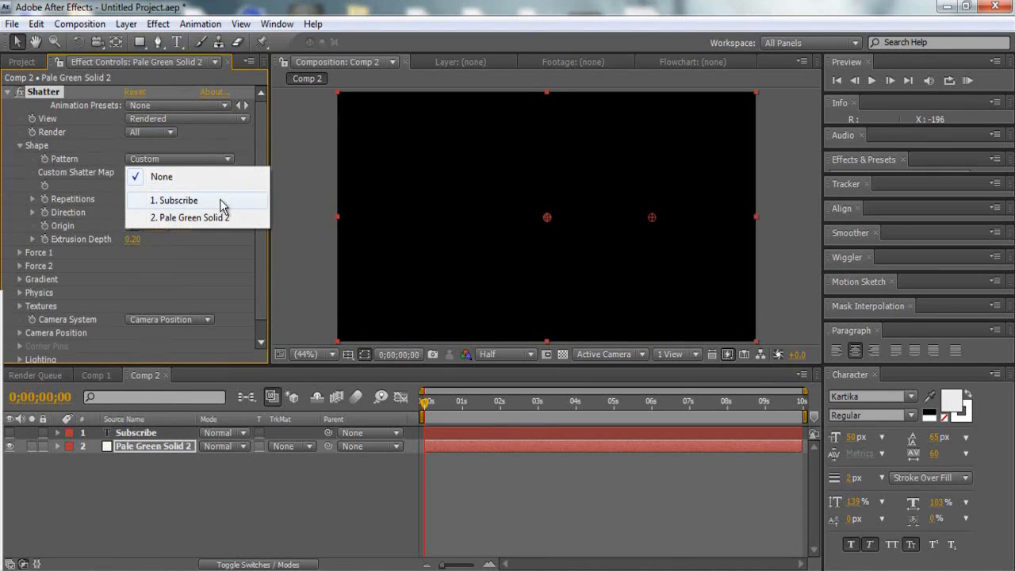
left_click(173, 199)
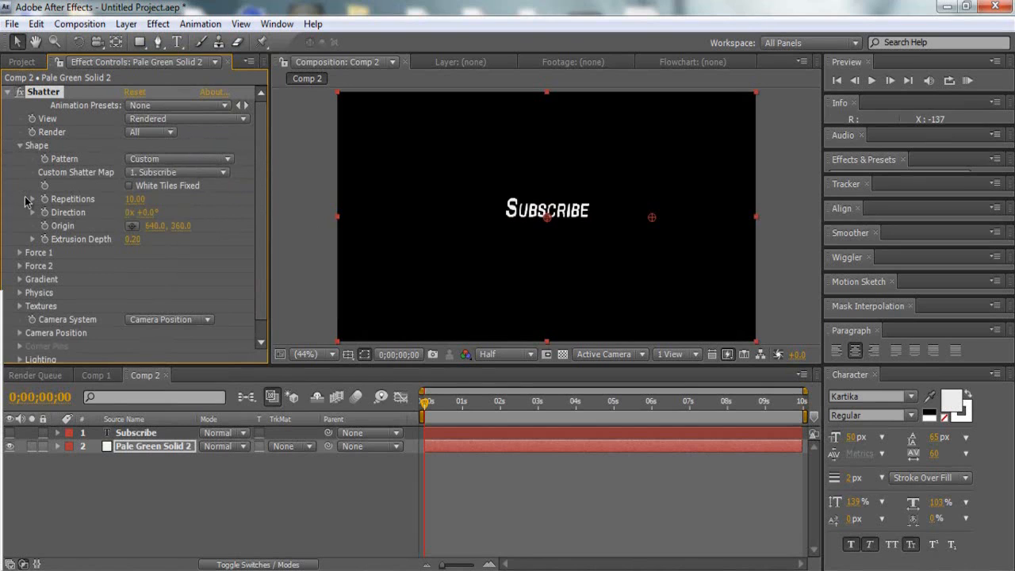
Expand Shatter's Force settings and set Extrusion Depth to 0.40
left_click(19, 252)
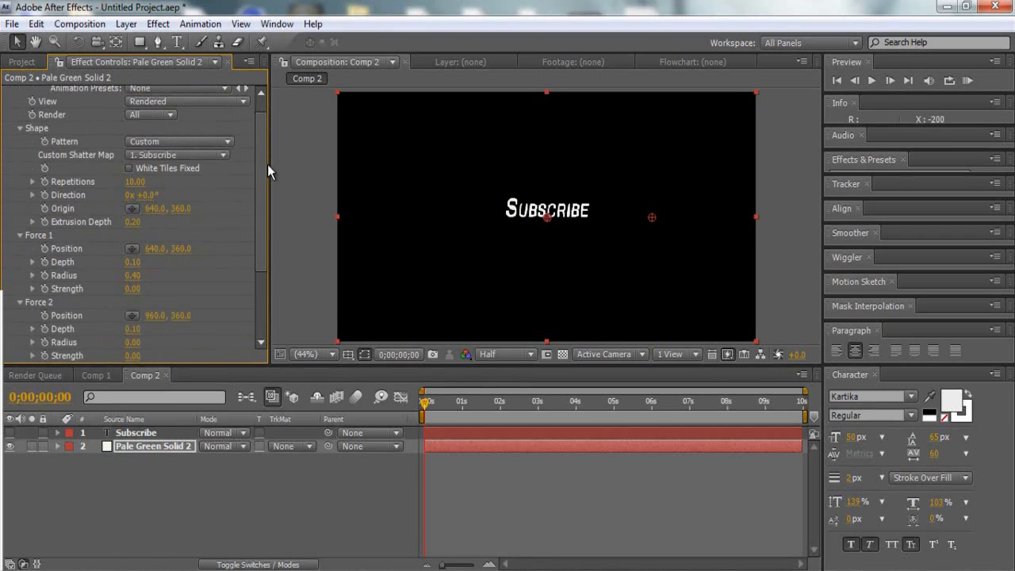
scroll("down", 3)
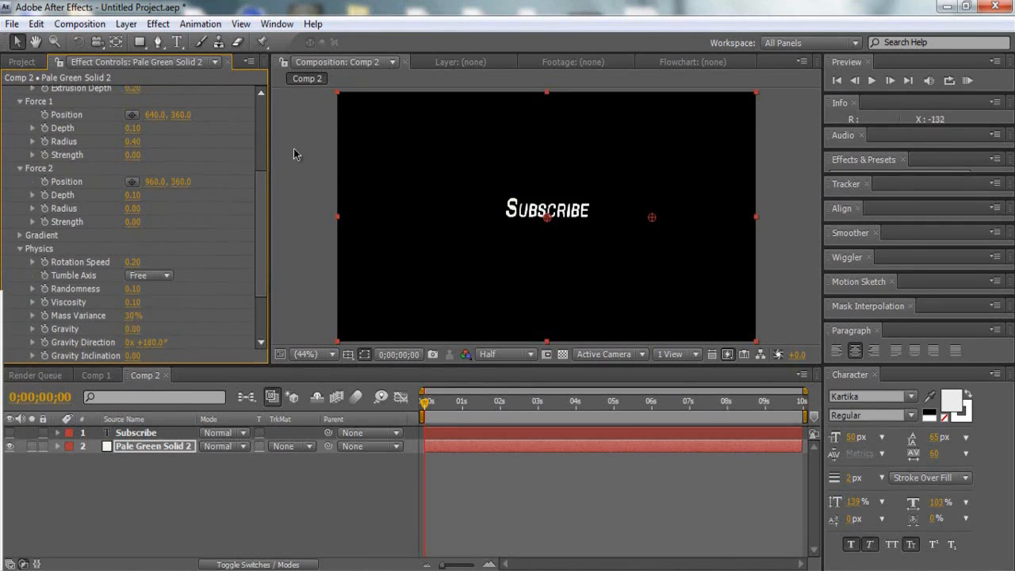
mouse_move(498, 238)
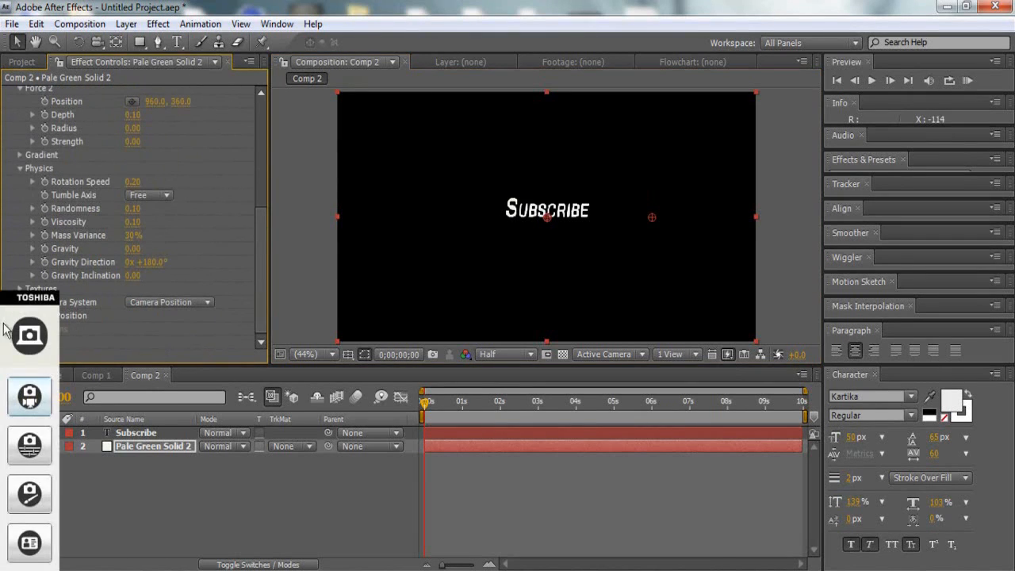
scroll("down", 3)
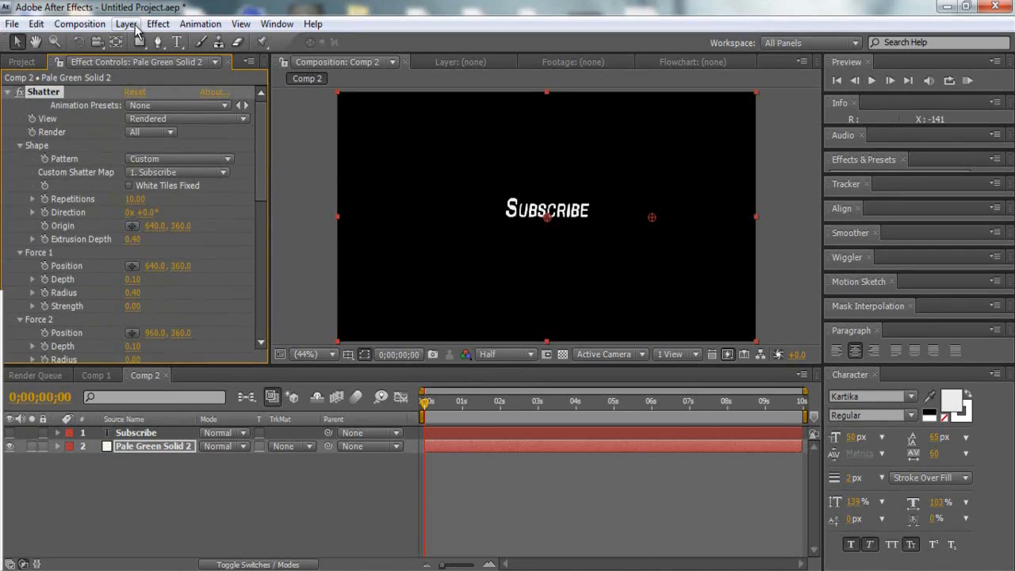
Create a bright green solid layer, Green Solid 1, beneath Pale Green Solid 2
left_click(126, 27)
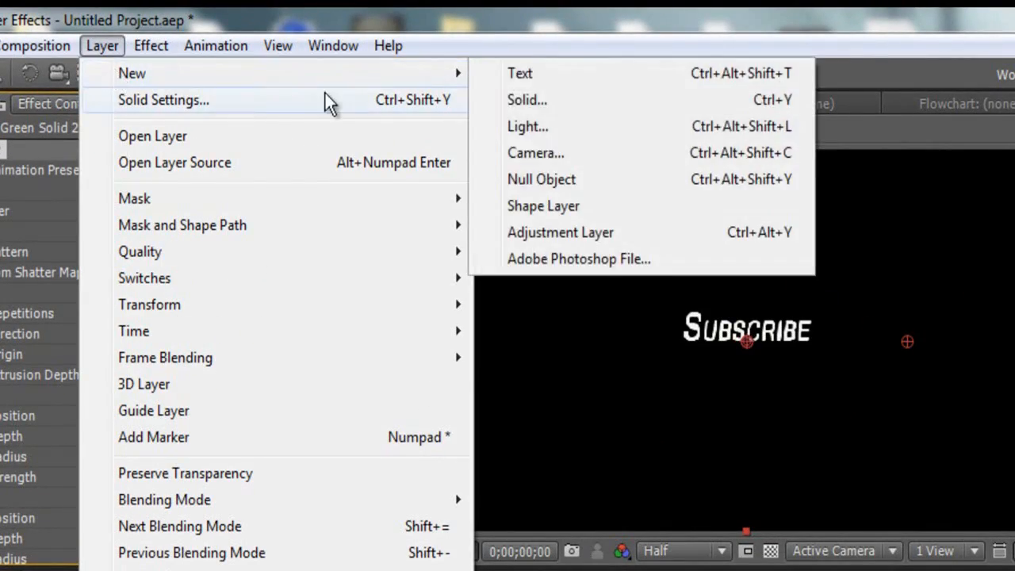
mouse_move(109, 72)
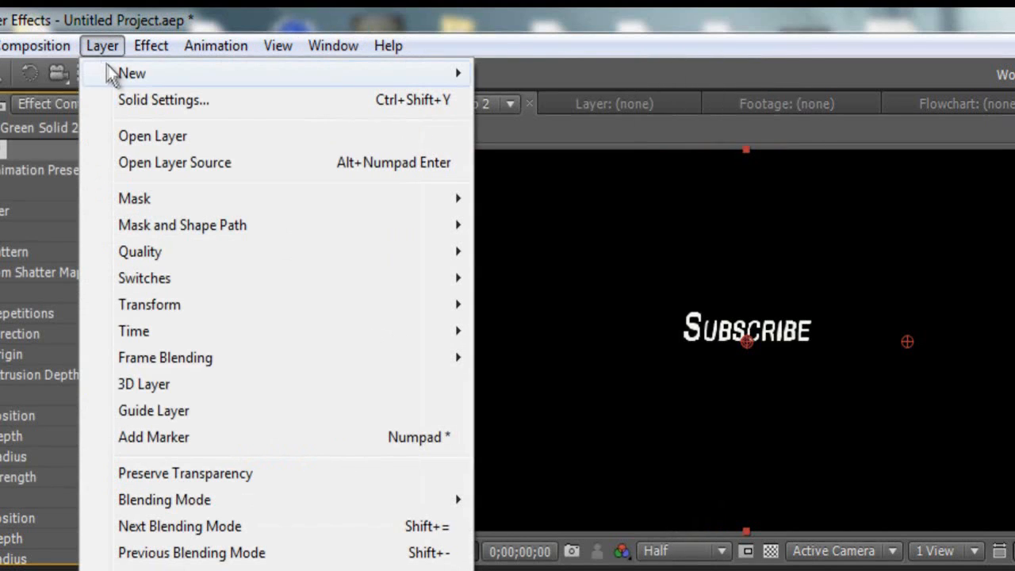
mouse_move(132, 73)
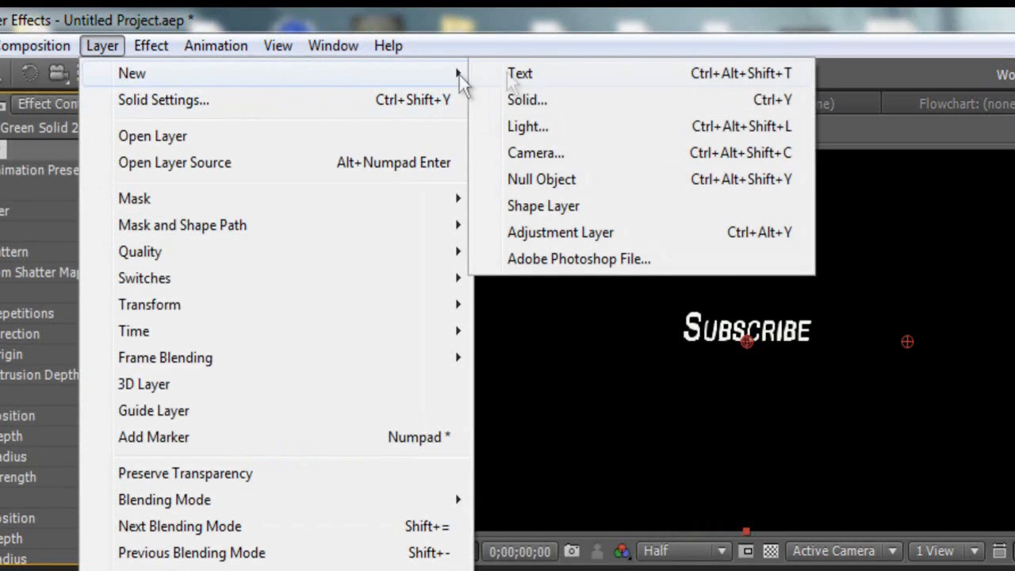
left_click(526, 99)
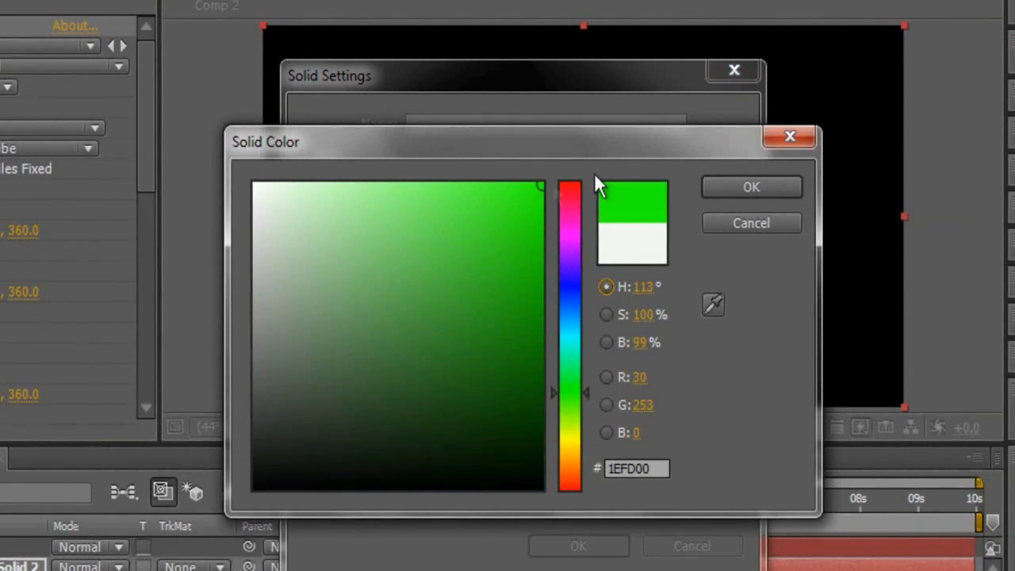
left_click(751, 187)
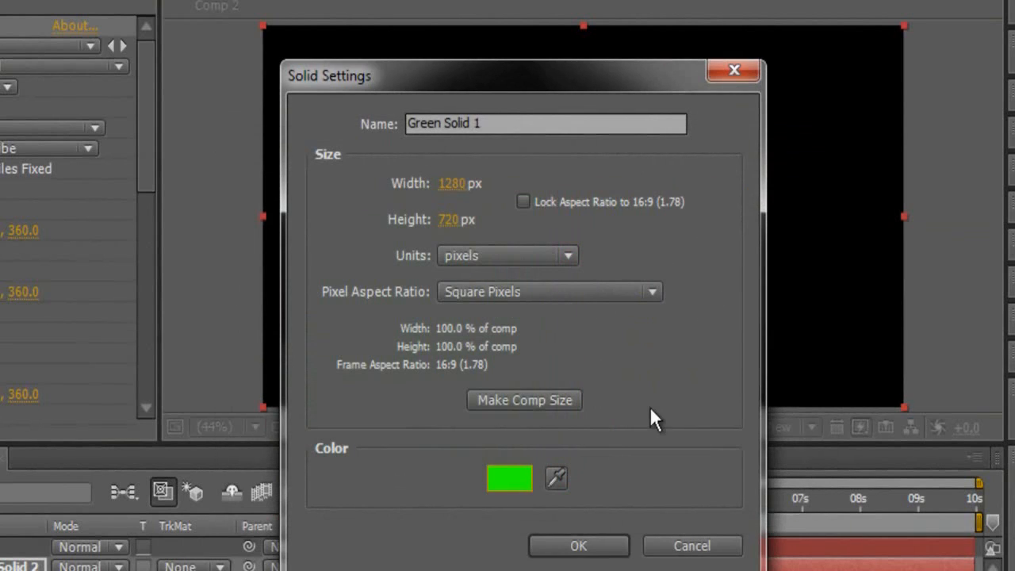
left_click(578, 546)
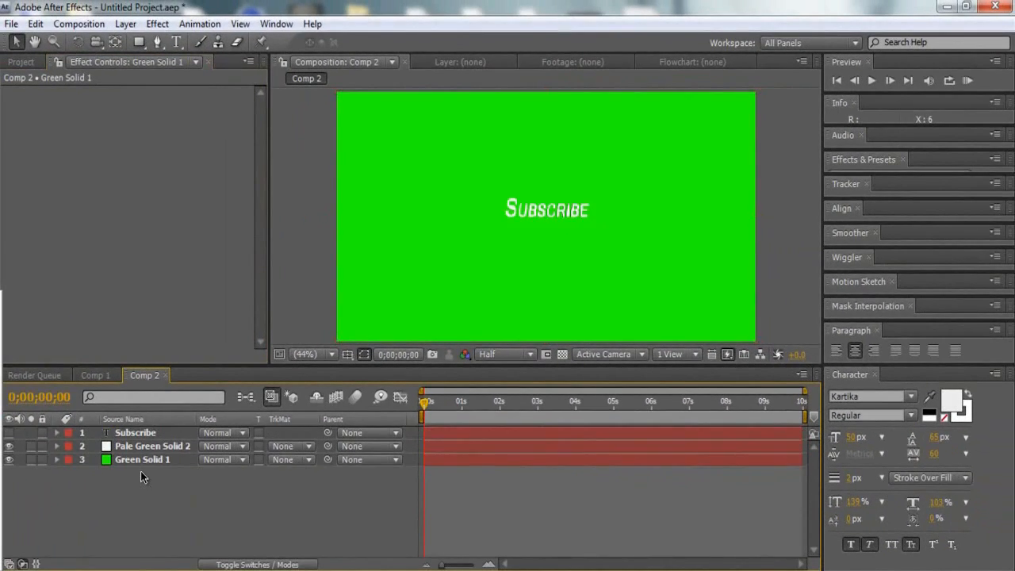
mouse_move(159, 441)
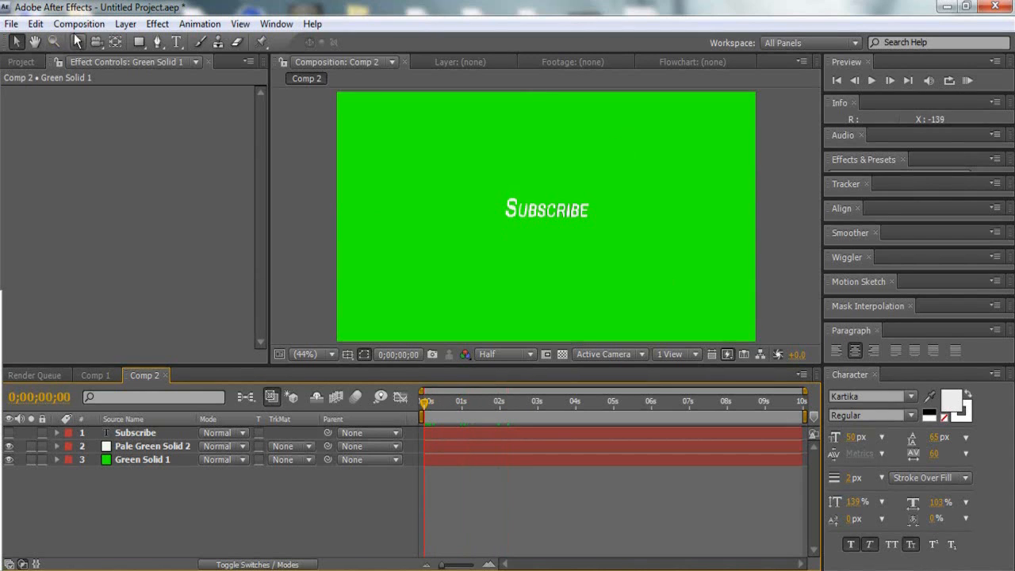
left_click(79, 24)
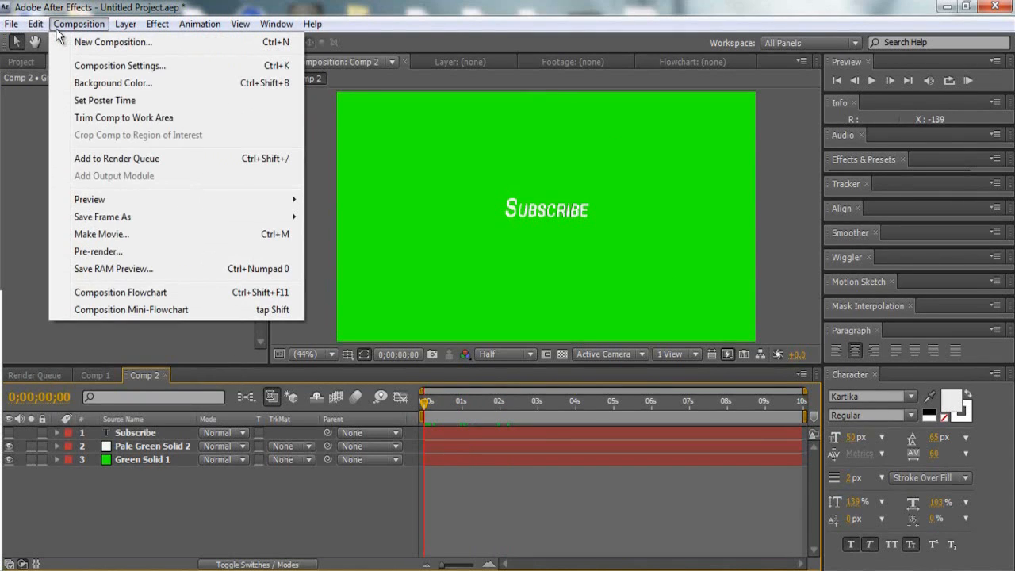
mouse_move(94, 25)
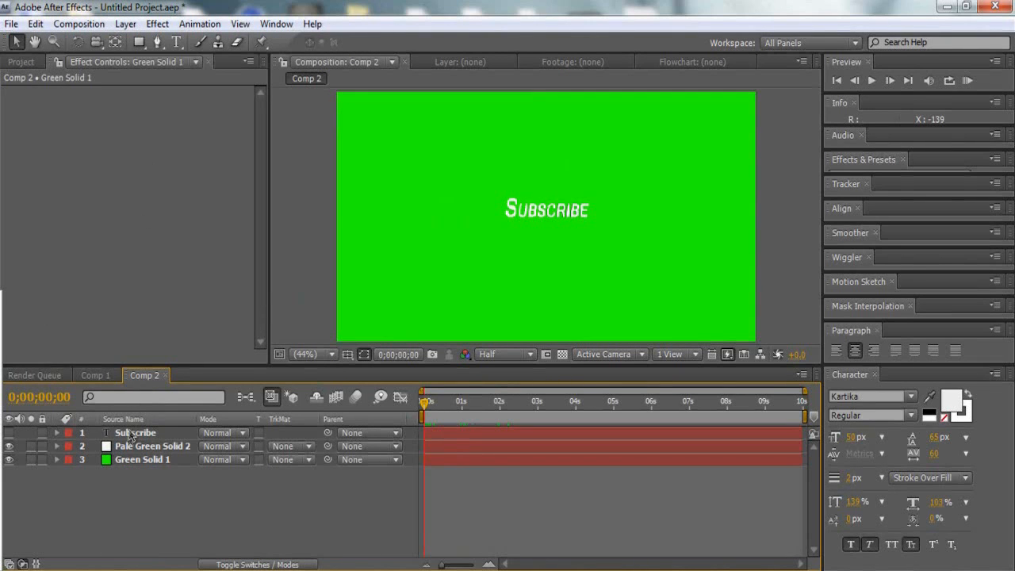
left_click(151, 445)
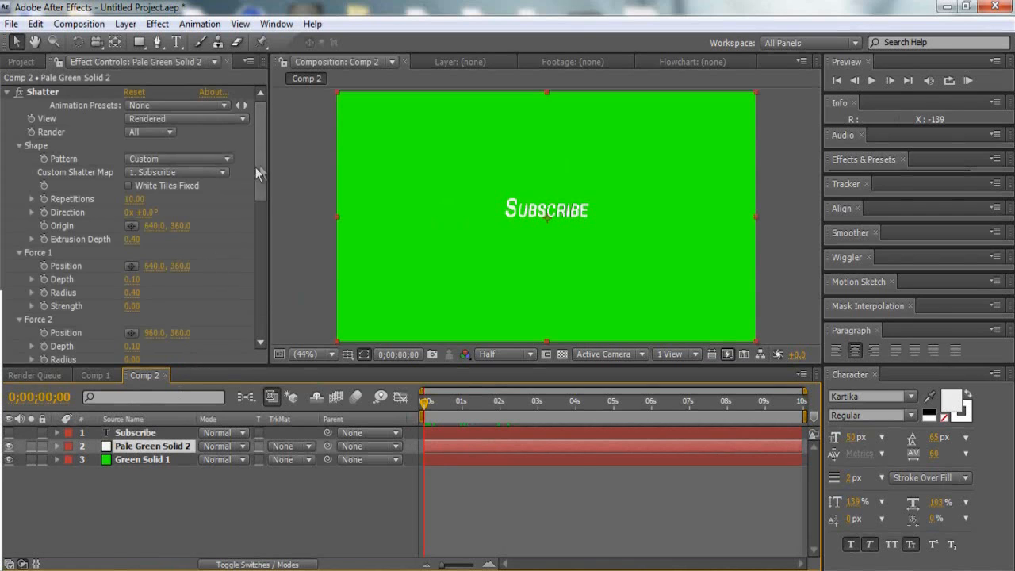
scroll("down", 3)
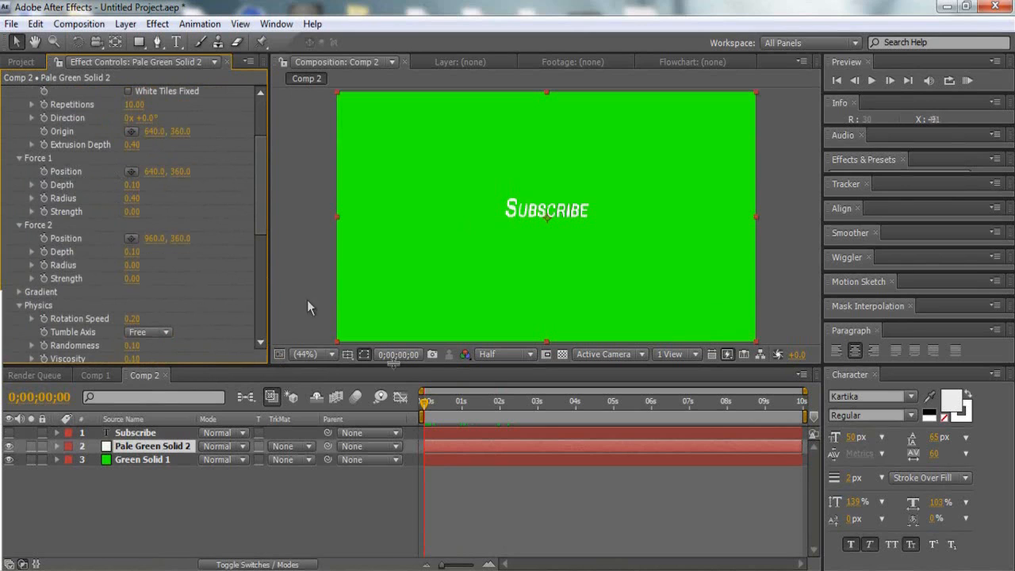
Set Shatter's Camera System to Camera Position with Y Rotation 2x+30°
scroll("down", 3)
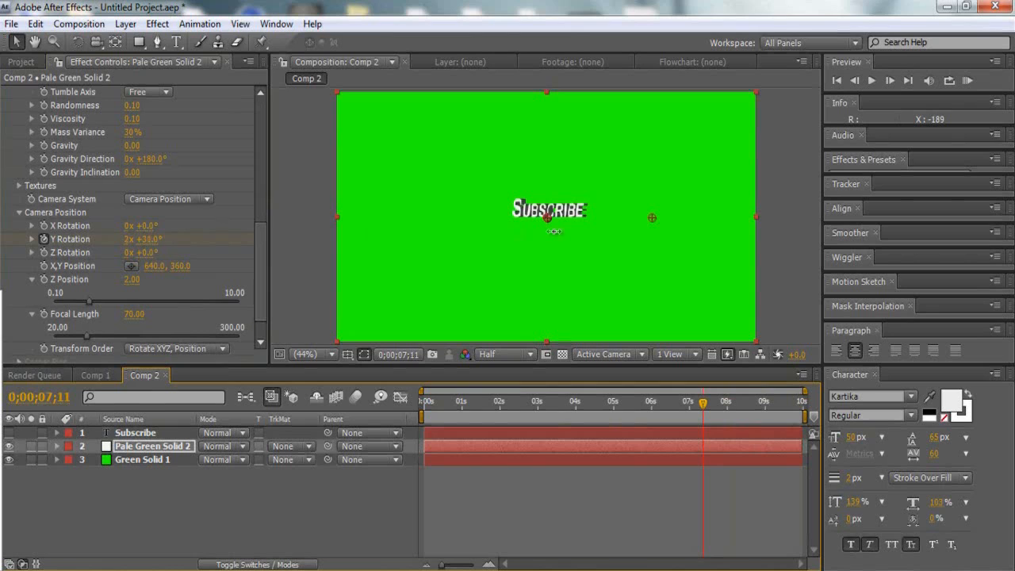
left_click(639, 403)
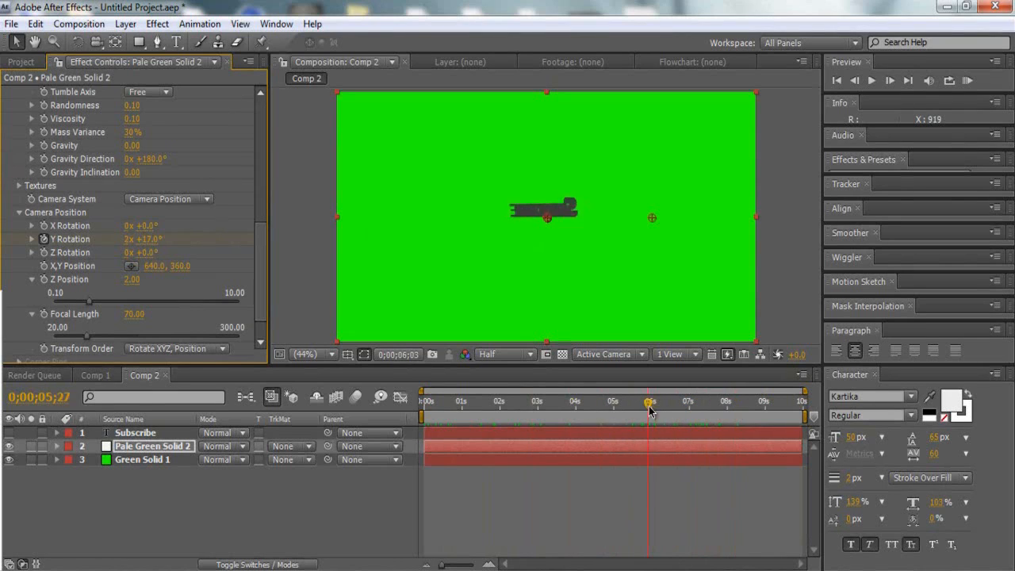
left_click_drag(650, 402, 753, 403)
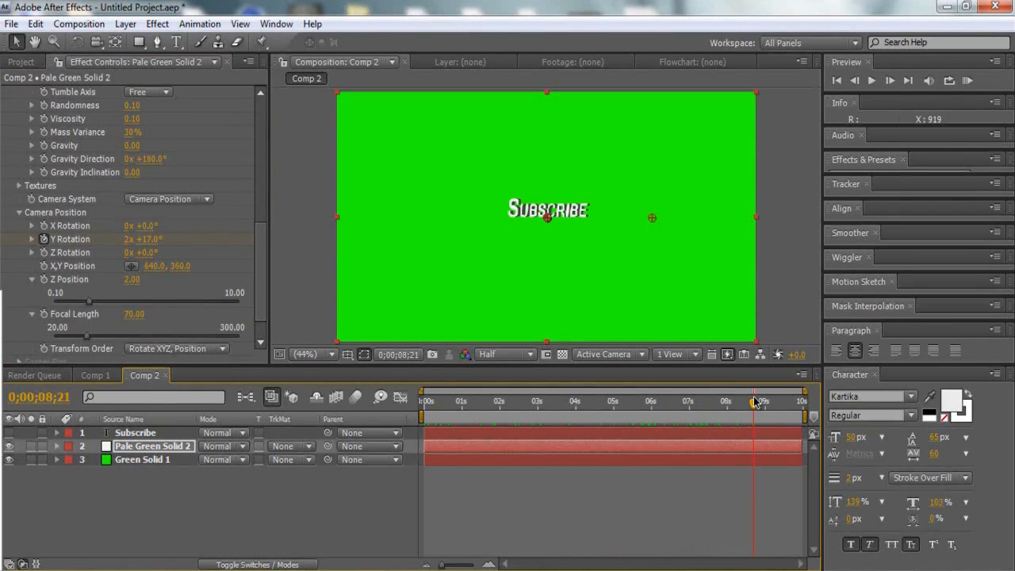
mouse_move(756, 403)
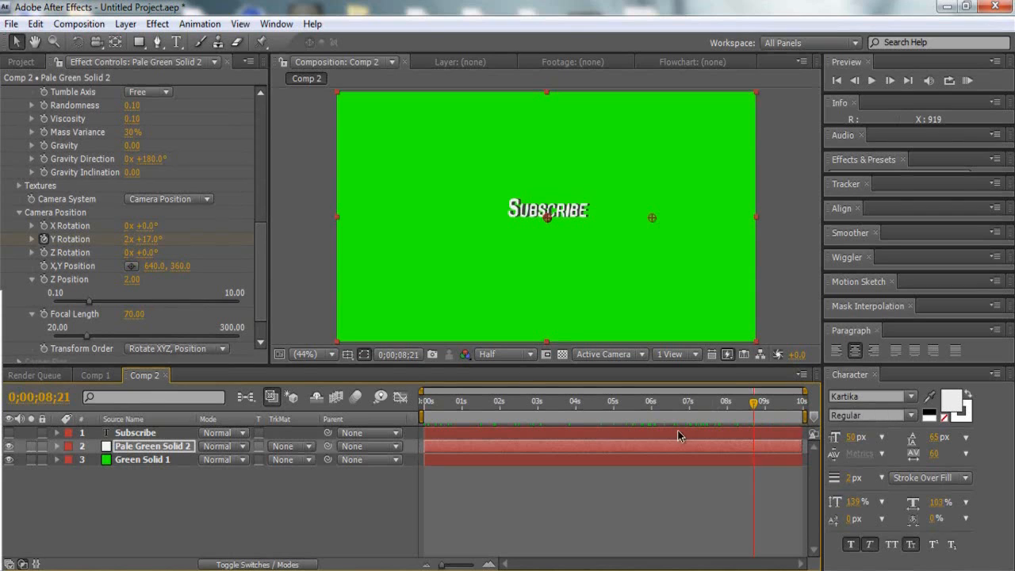
left_click_drag(749, 400, 559, 401)
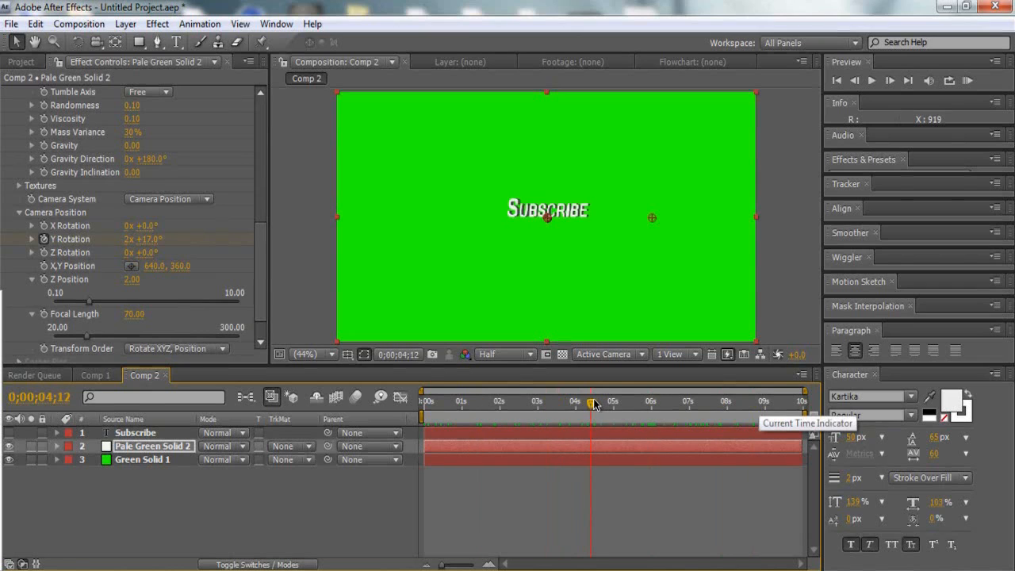
left_click(706, 402)
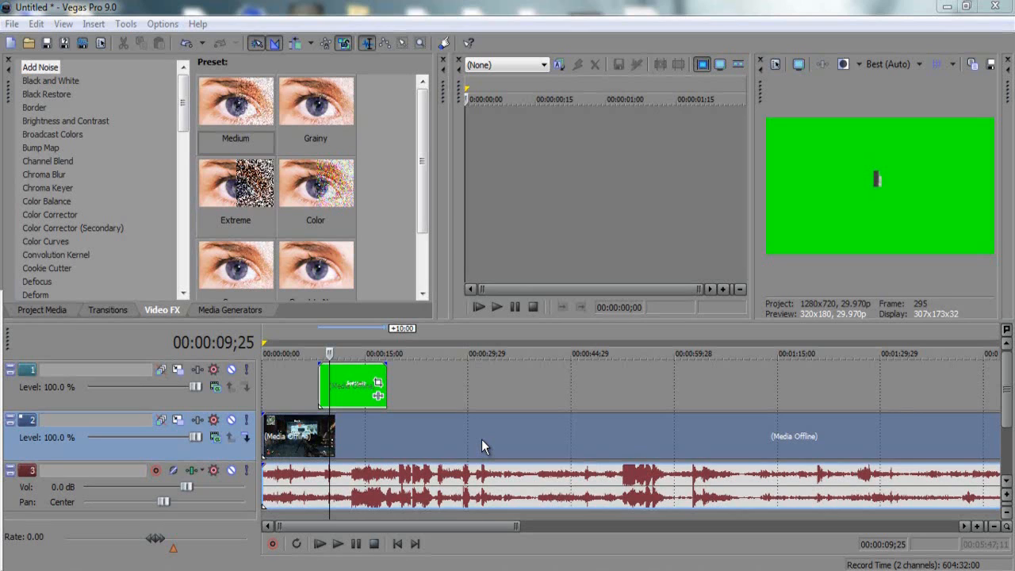
mouse_move(324, 470)
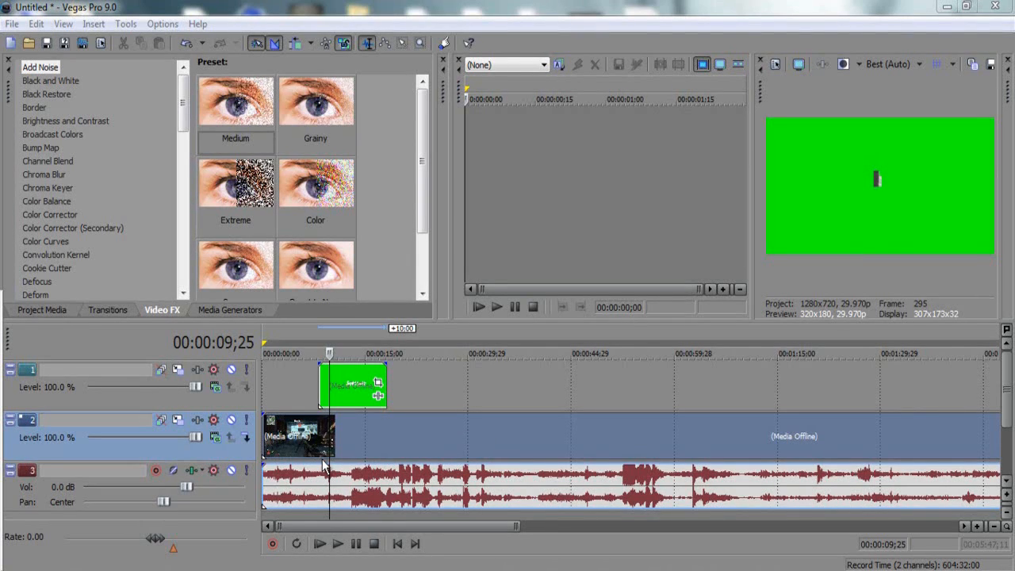
mouse_move(346, 508)
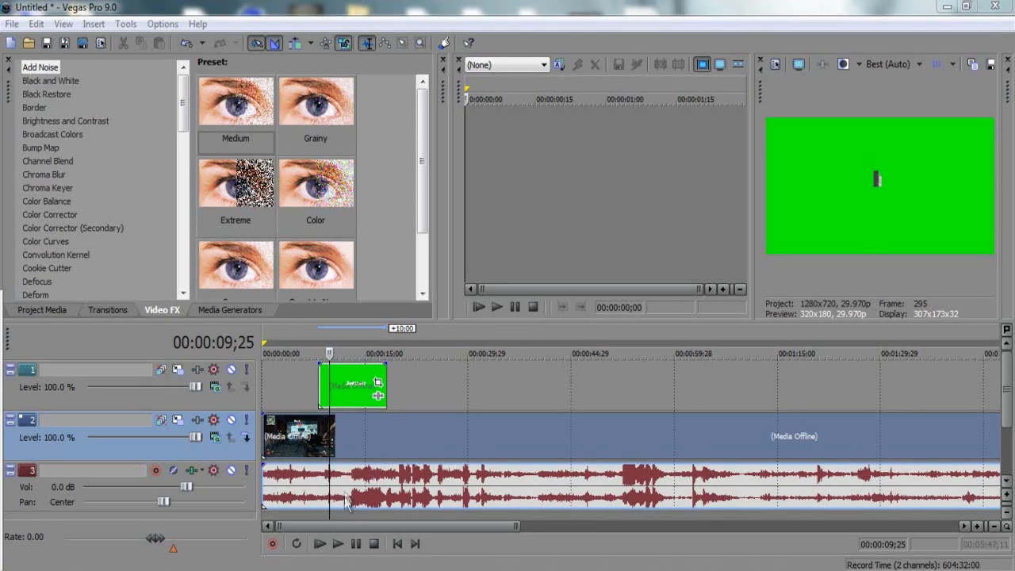
mouse_move(380, 455)
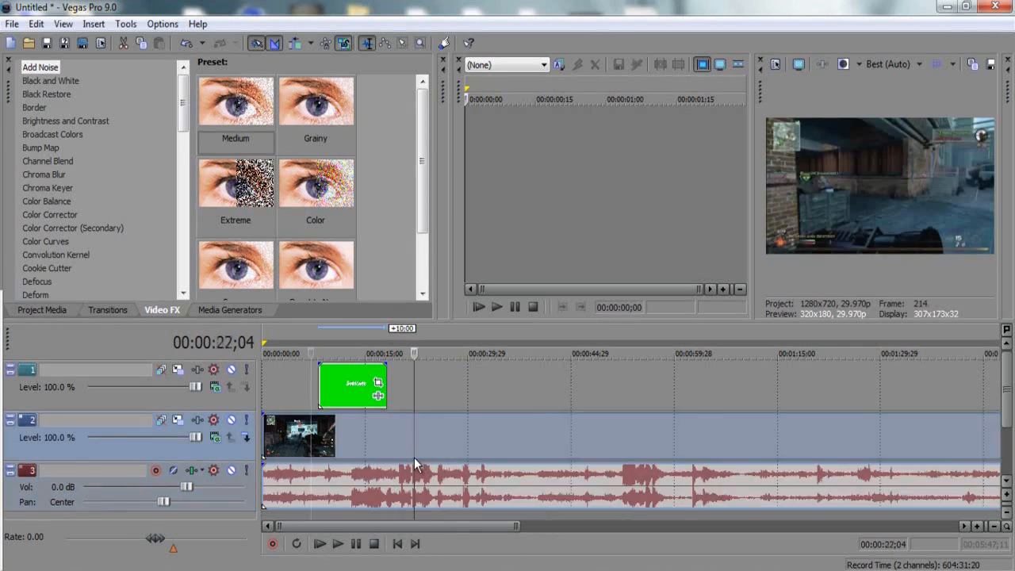
Move the playhead onto the Subscribe clip and nudge it along the top track
left_click(338, 545)
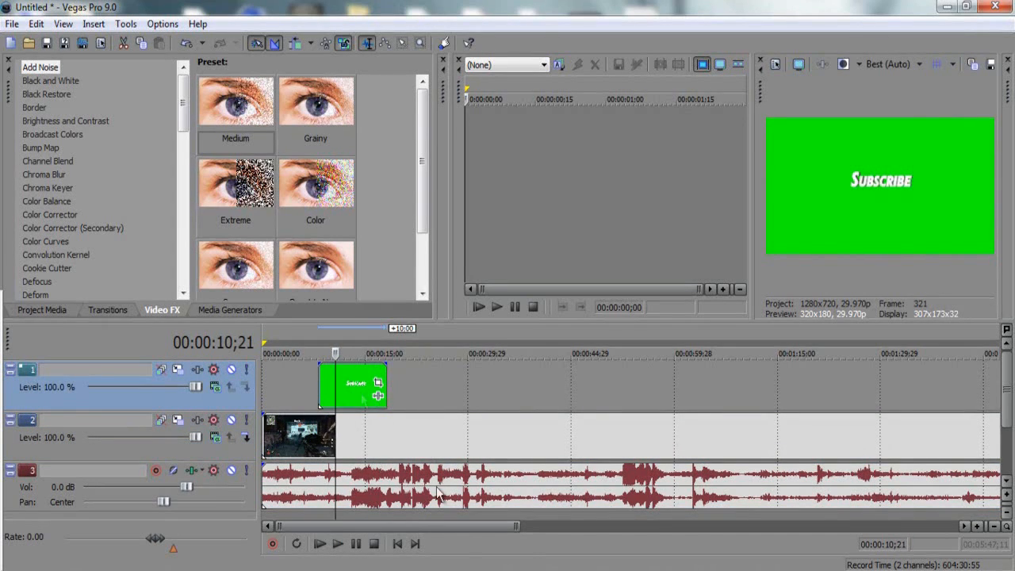
mouse_move(351, 395)
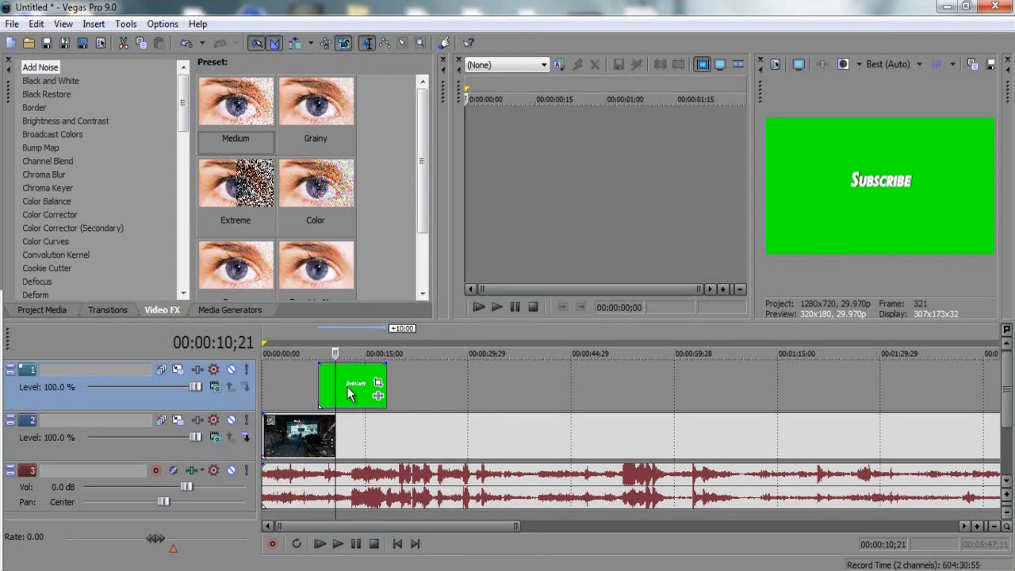
left_click_drag(353, 386, 385, 373)
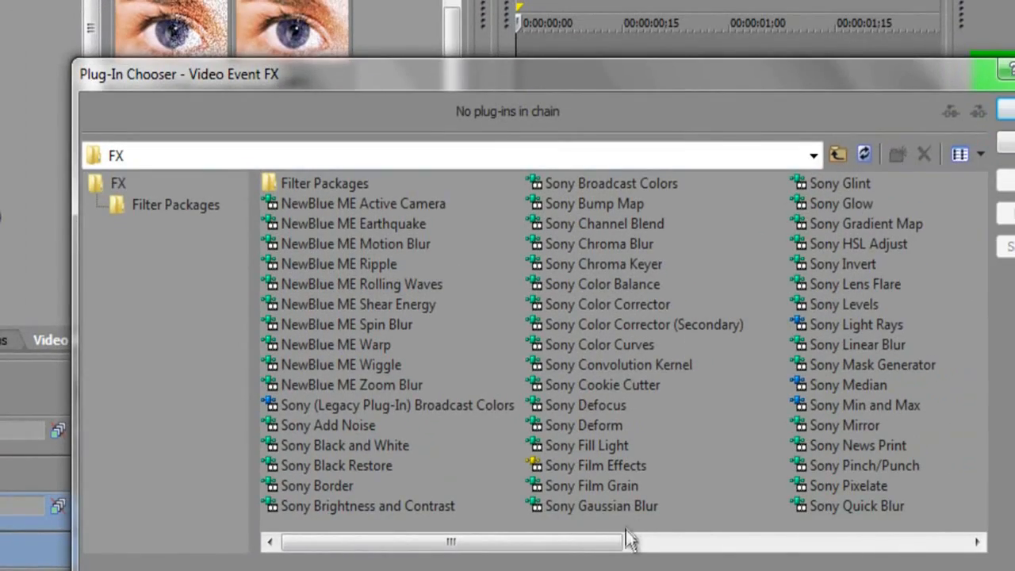
mouse_move(643, 267)
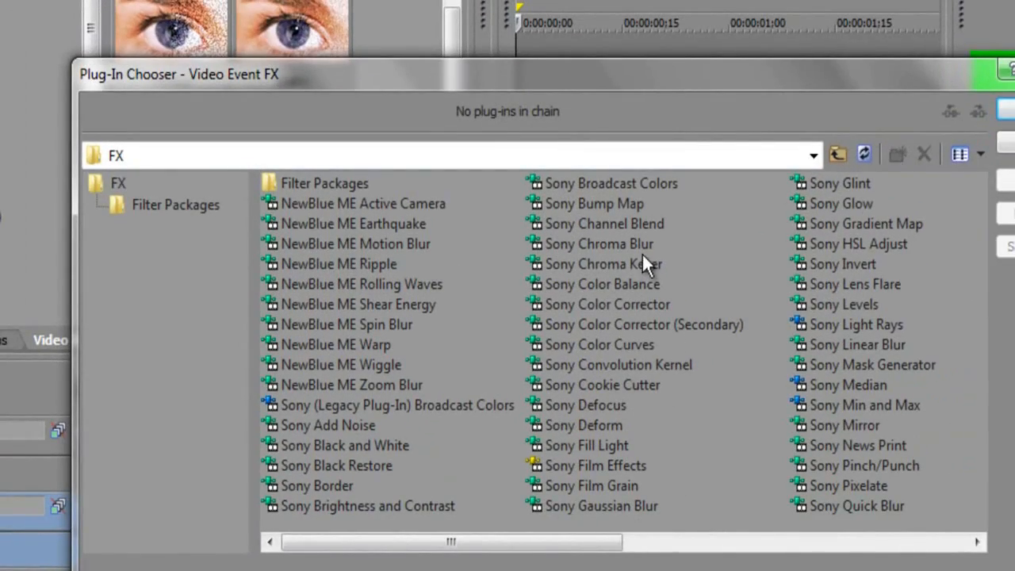
Apply Sony Chroma Keyer to the Subscribe clip keying pure green
double_click(567, 265)
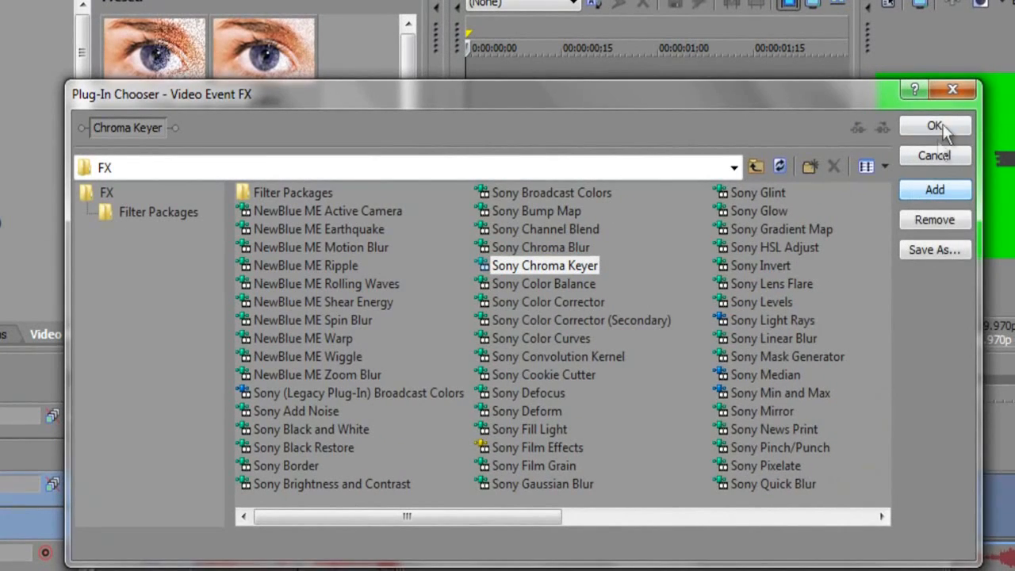
left_click(934, 126)
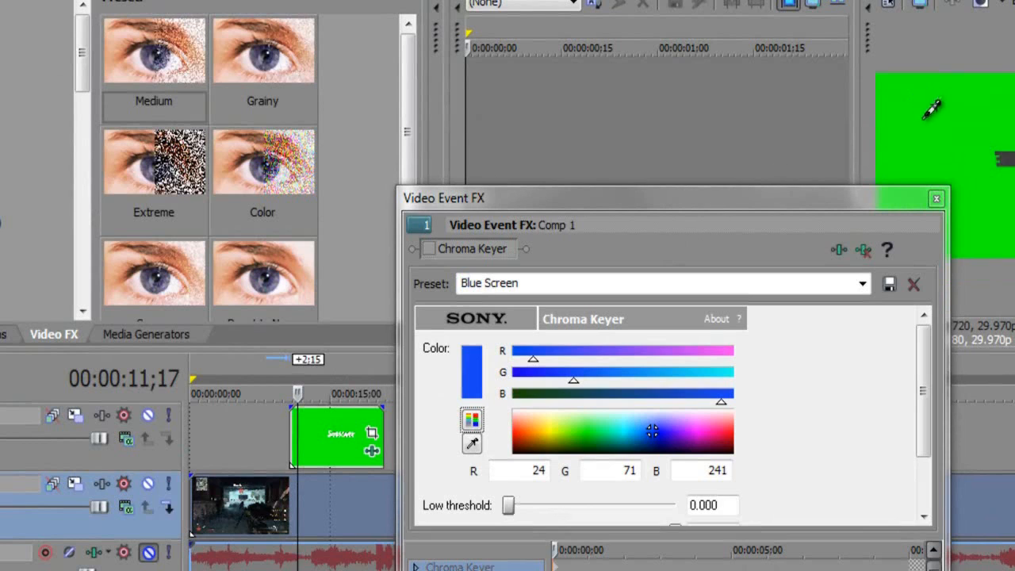
mouse_move(948, 107)
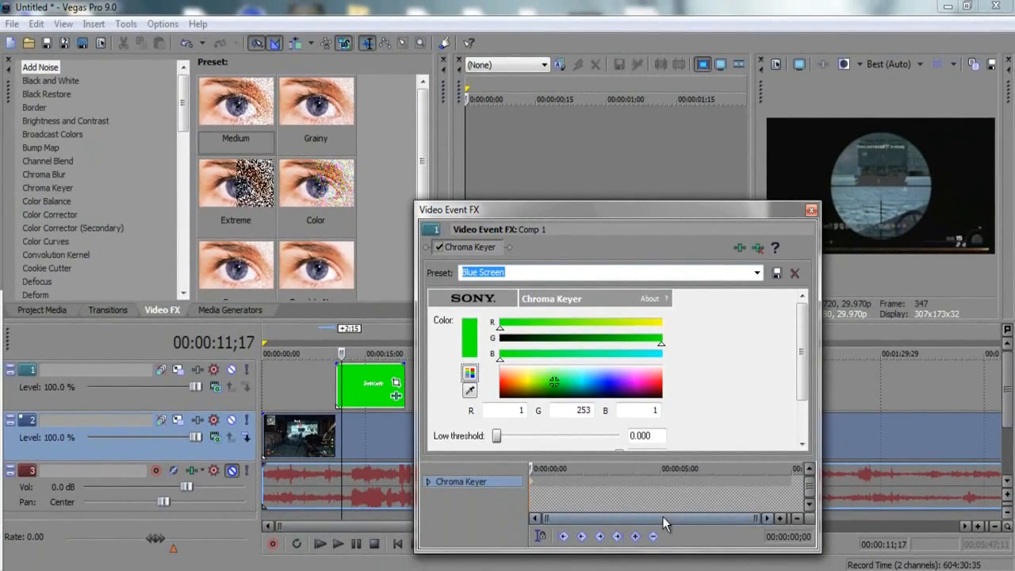
mouse_move(812, 209)
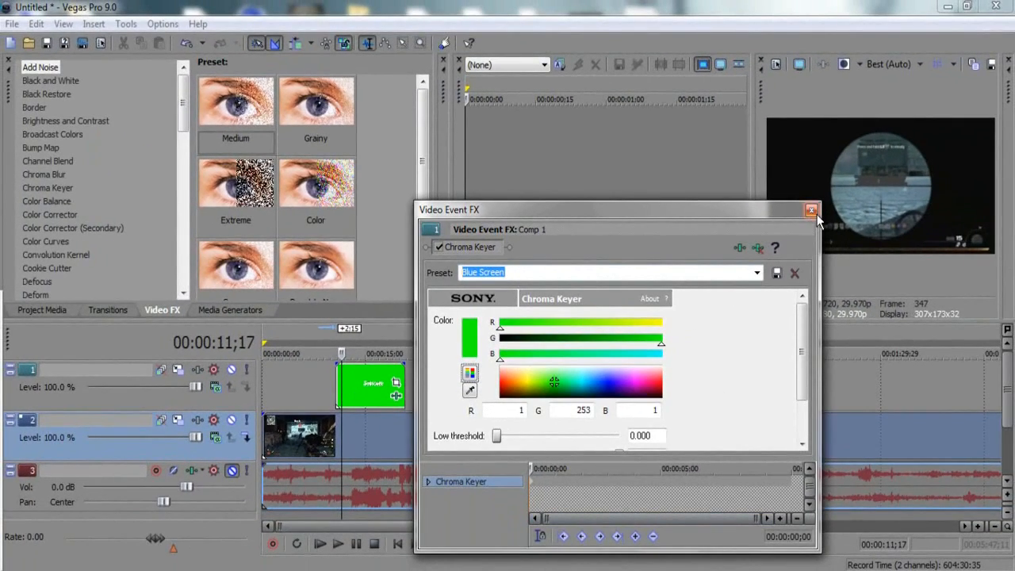
mouse_move(812, 211)
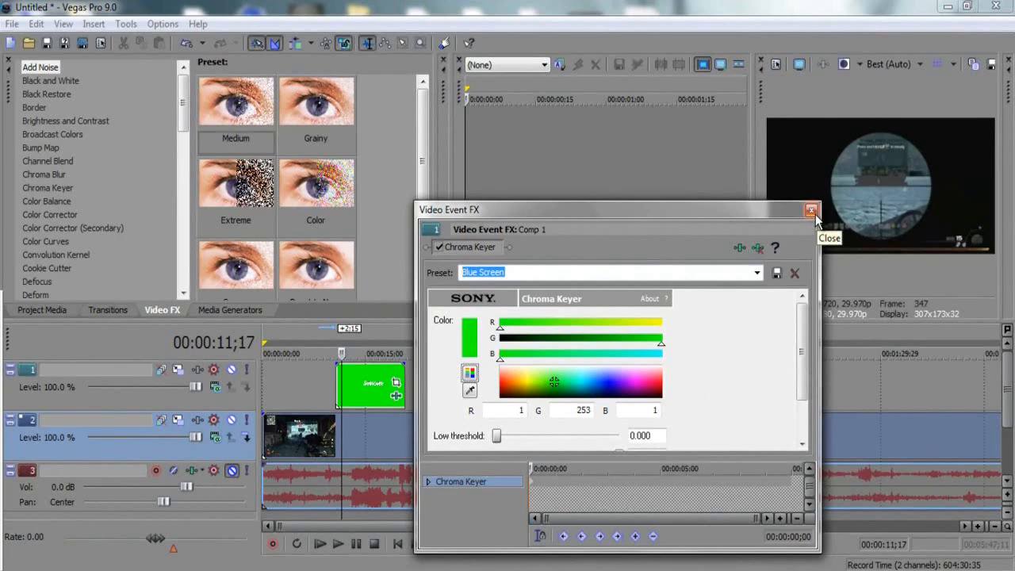
left_click(810, 208)
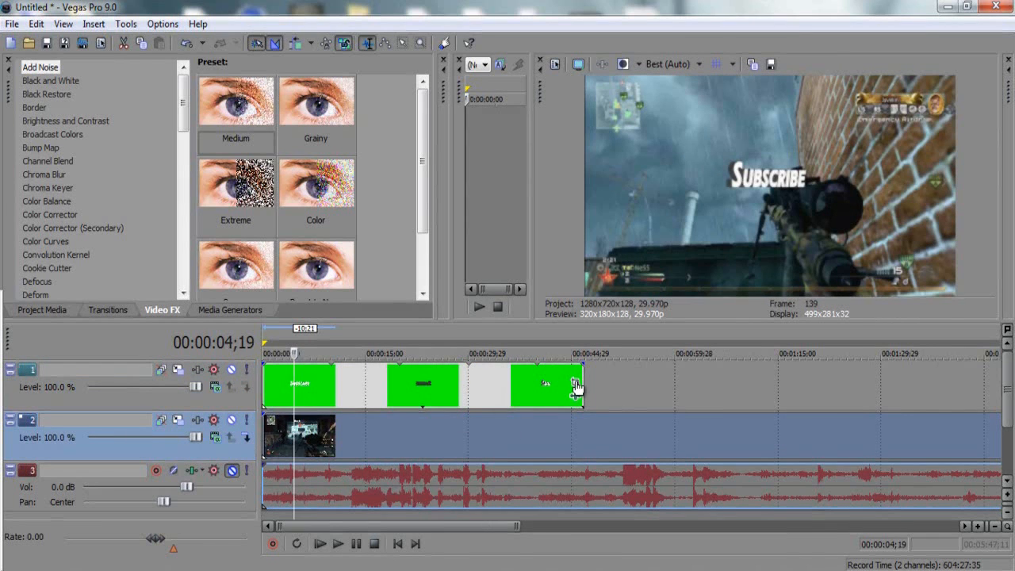
Open the Event Pan/Crop settings for the Subscribe clip
left_click(573, 388)
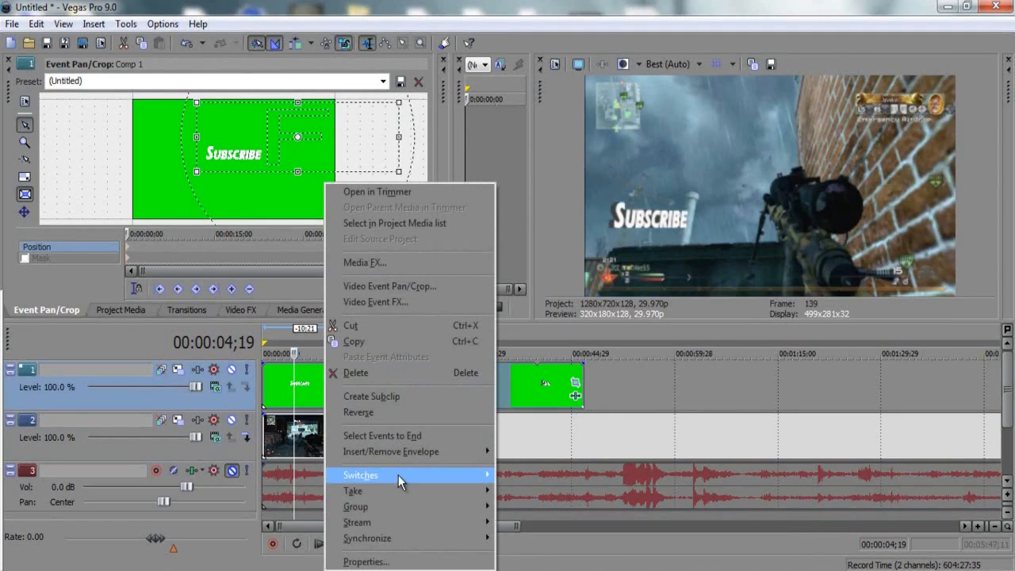
mouse_move(413, 478)
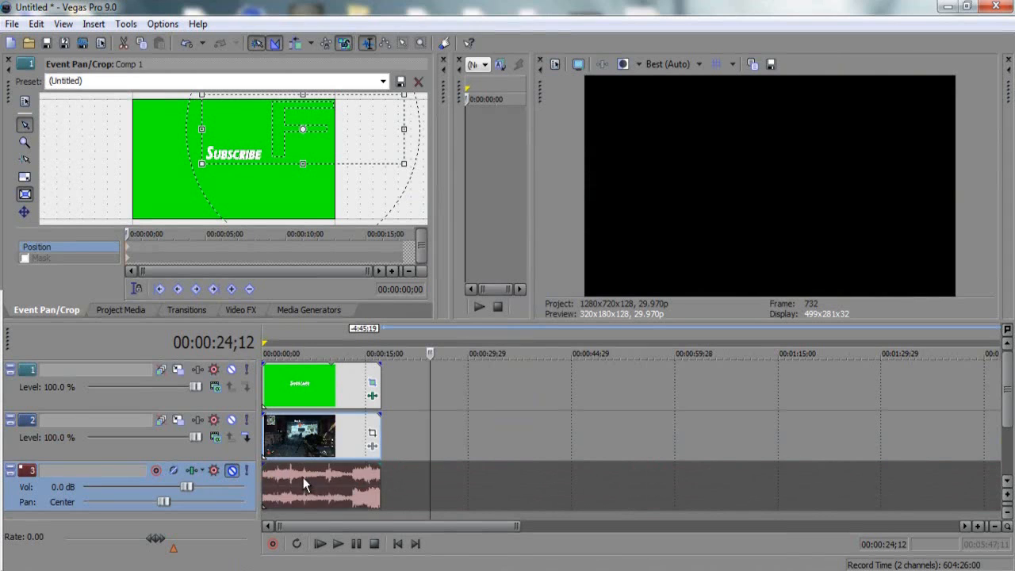
Open the Tools menu for the render and preview commands
left_click(125, 23)
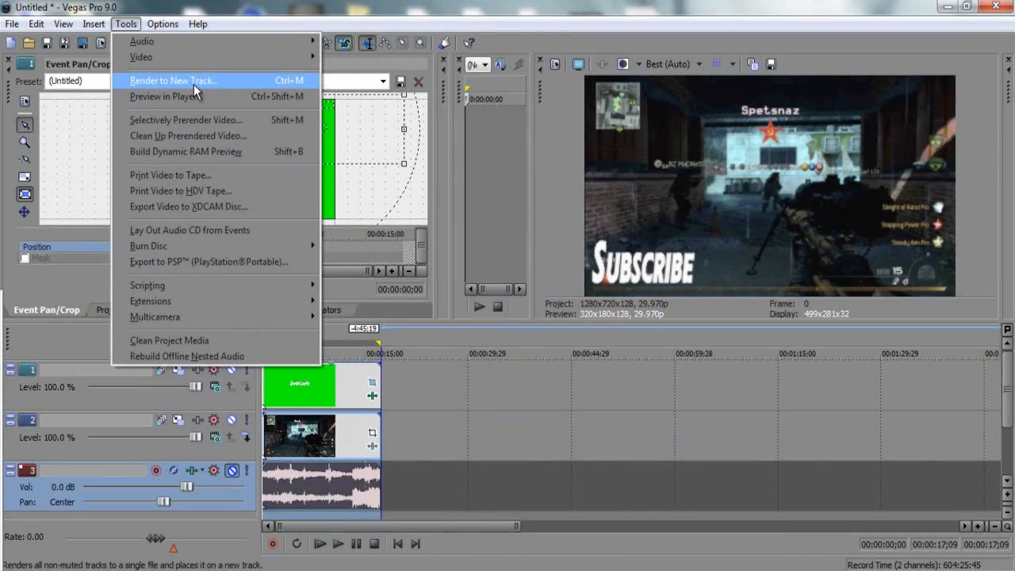
mouse_move(185, 152)
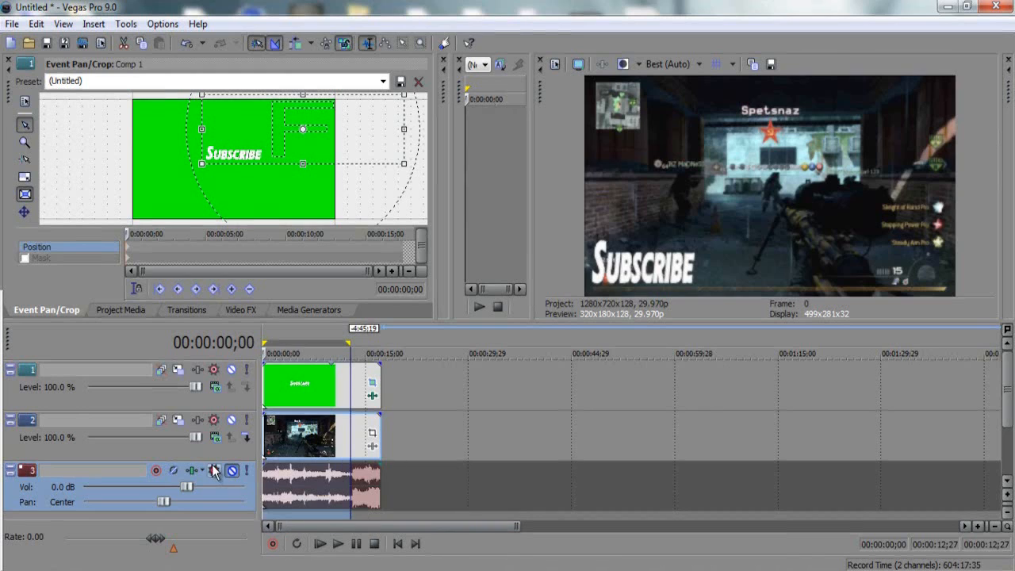
Lower the track 3 gameplay volume to -28.0 dB and preview the overlay from the beginning
left_click_drag(188, 486, 181, 487)
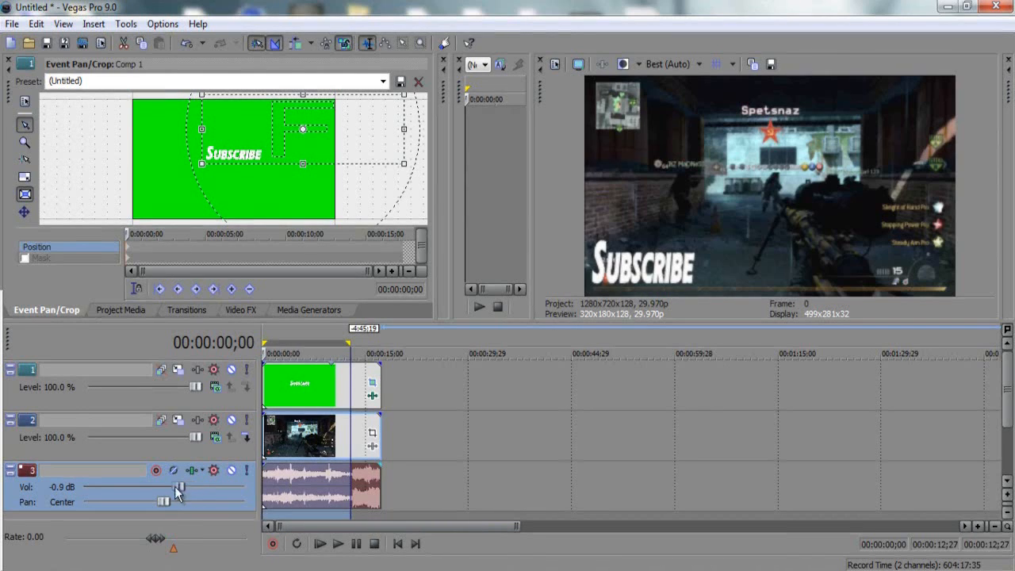
left_click_drag(180, 487, 117, 487)
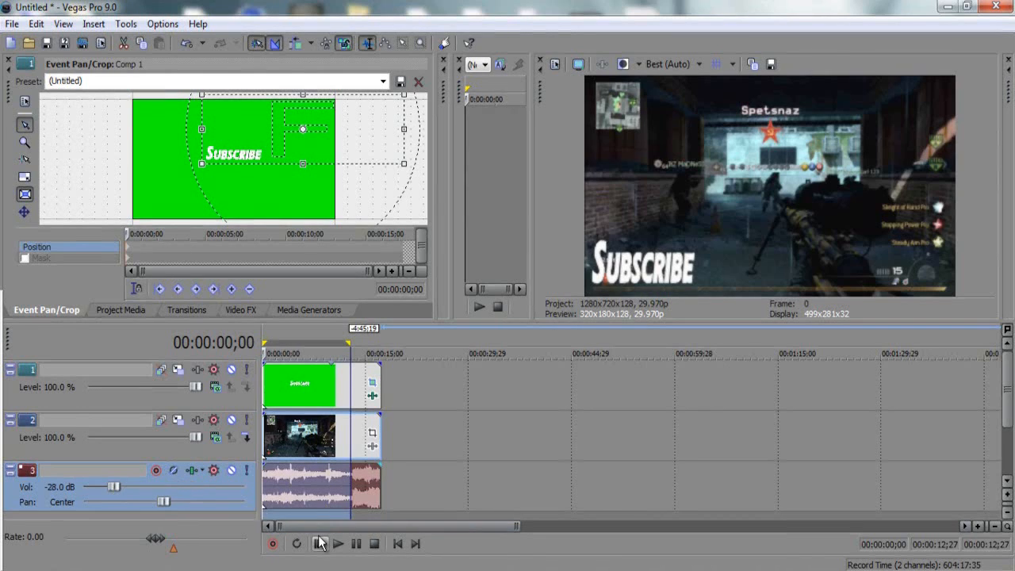
left_click(321, 545)
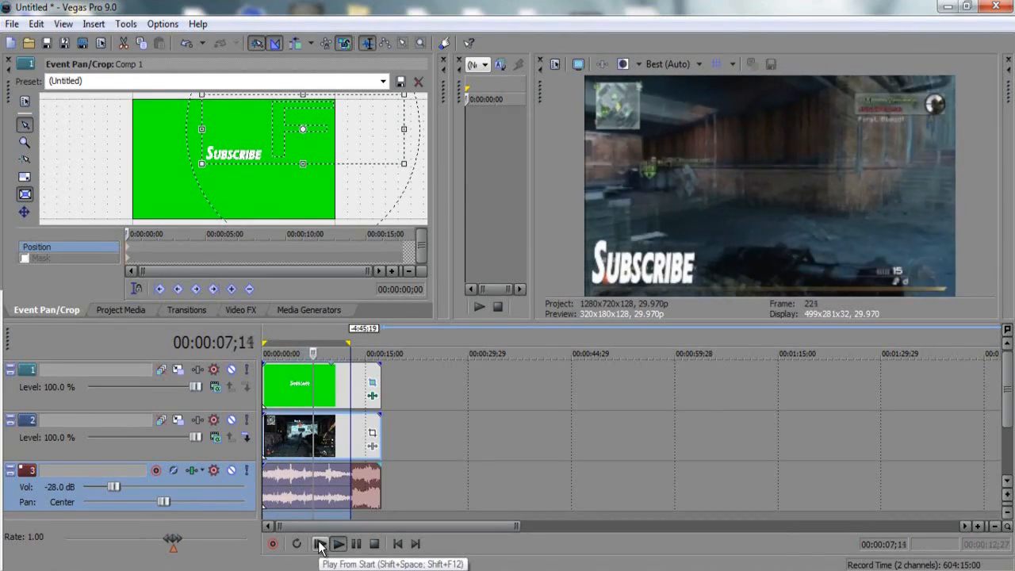
left_click(319, 544)
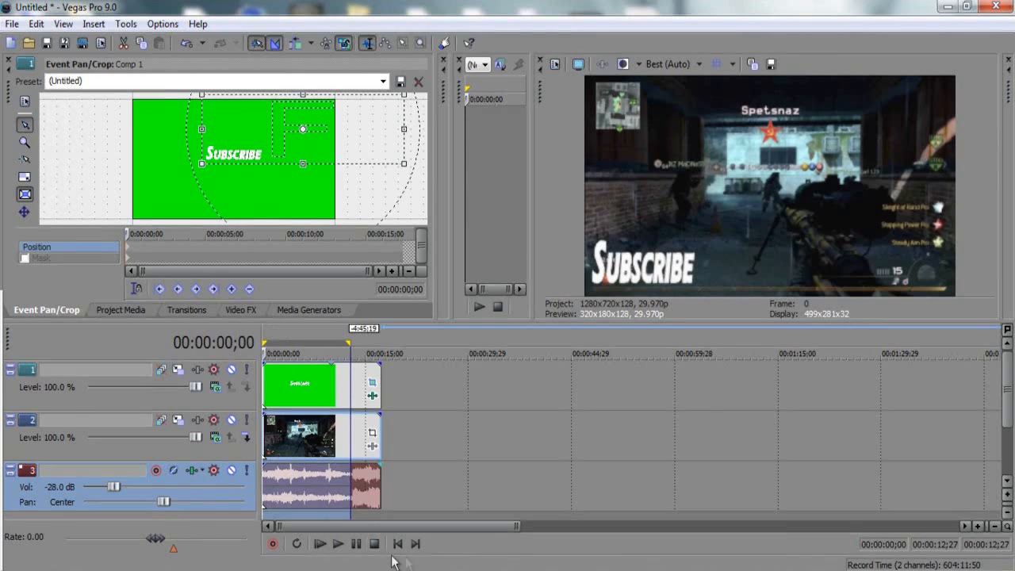
mouse_move(533, 508)
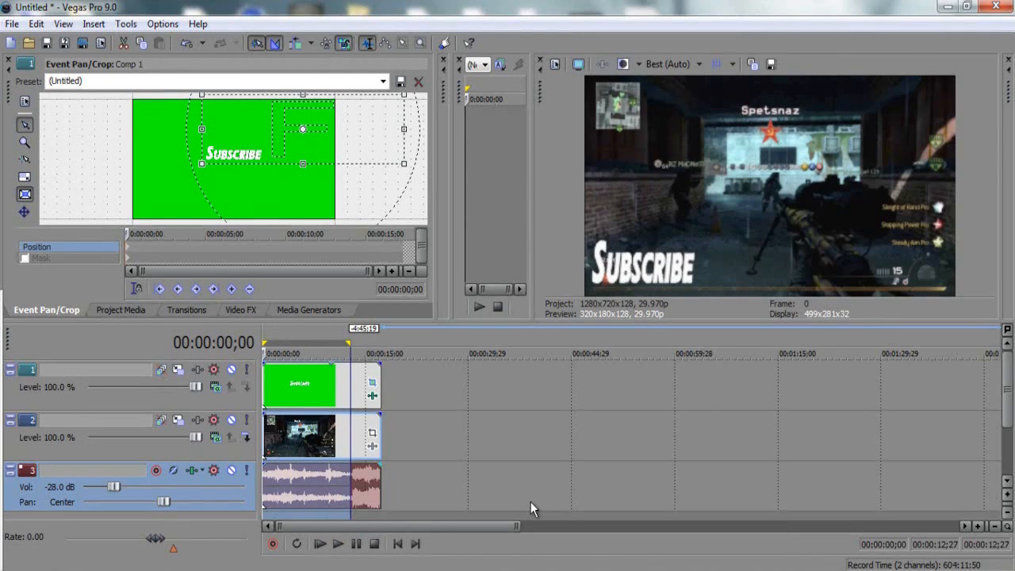